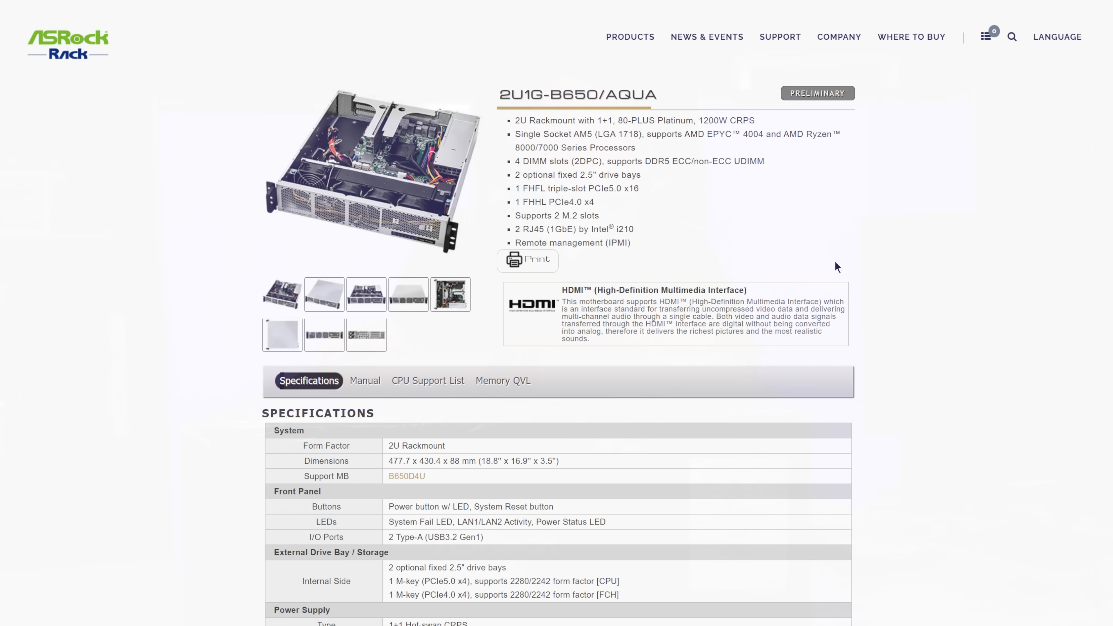
mouse_move(985, 170)
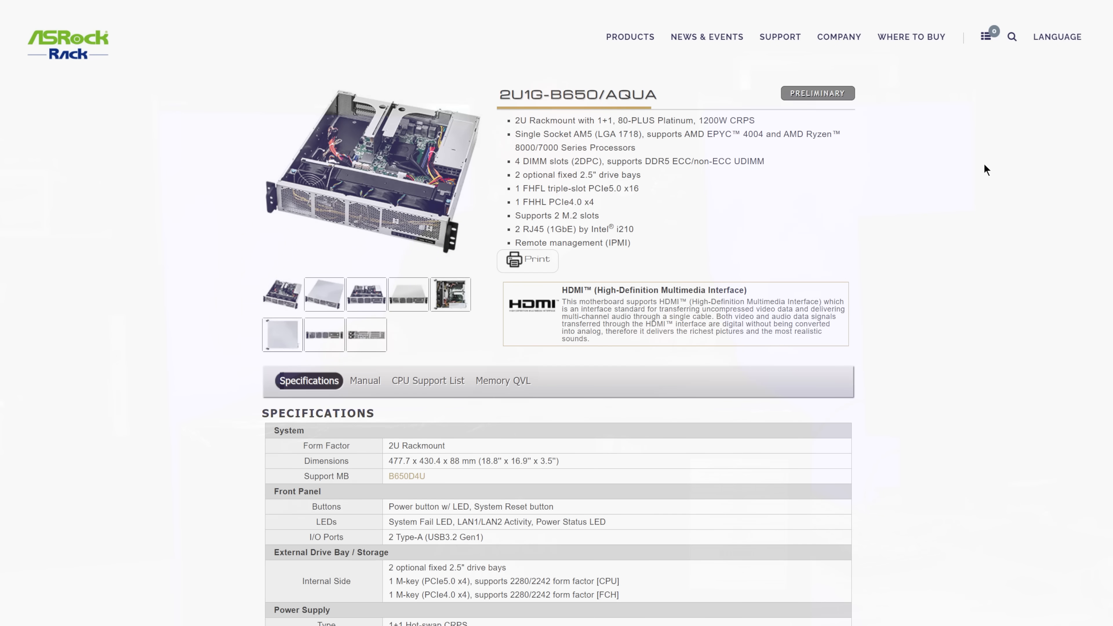
Scroll the 2U1G-B650/AQUA product page past the photos to the system memory and PCIe slot specifications
scroll(down, 3)
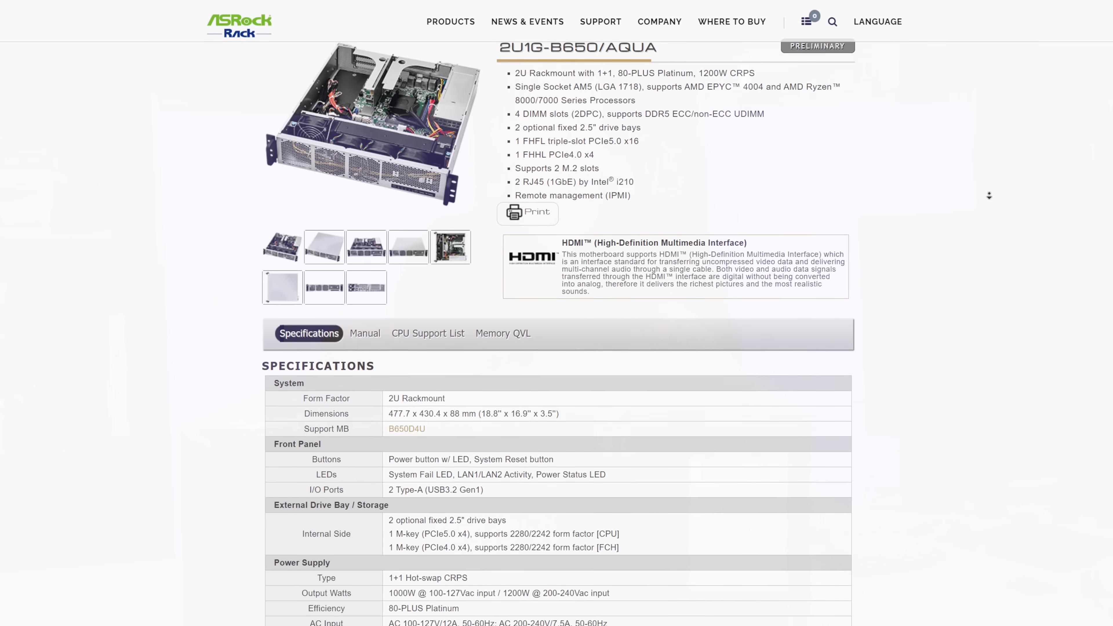
scroll(down, 3)
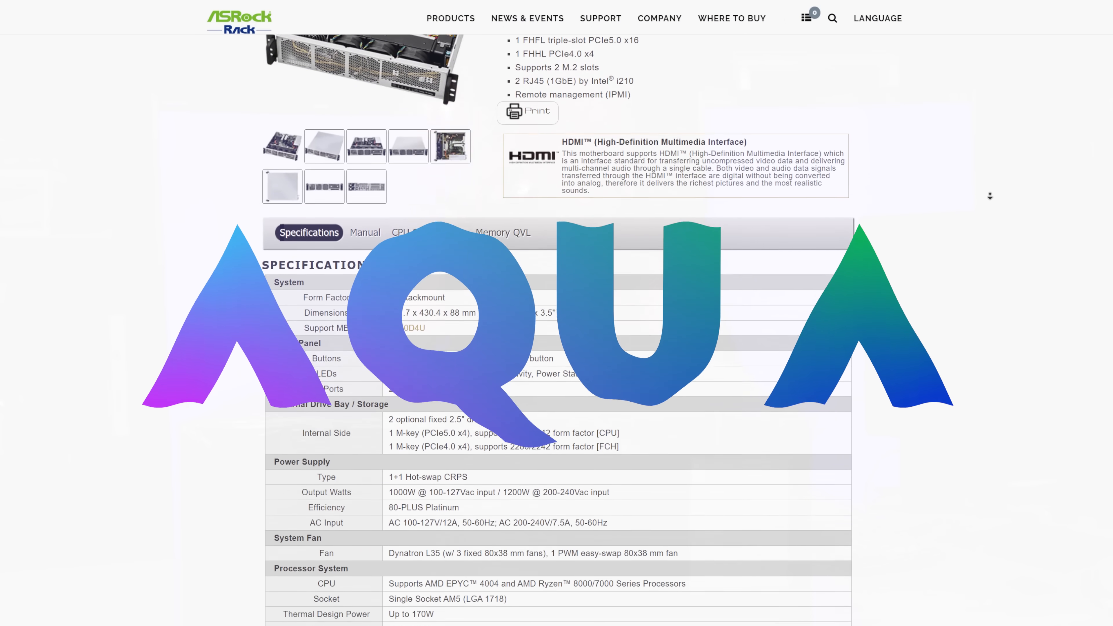
scroll(down, 3)
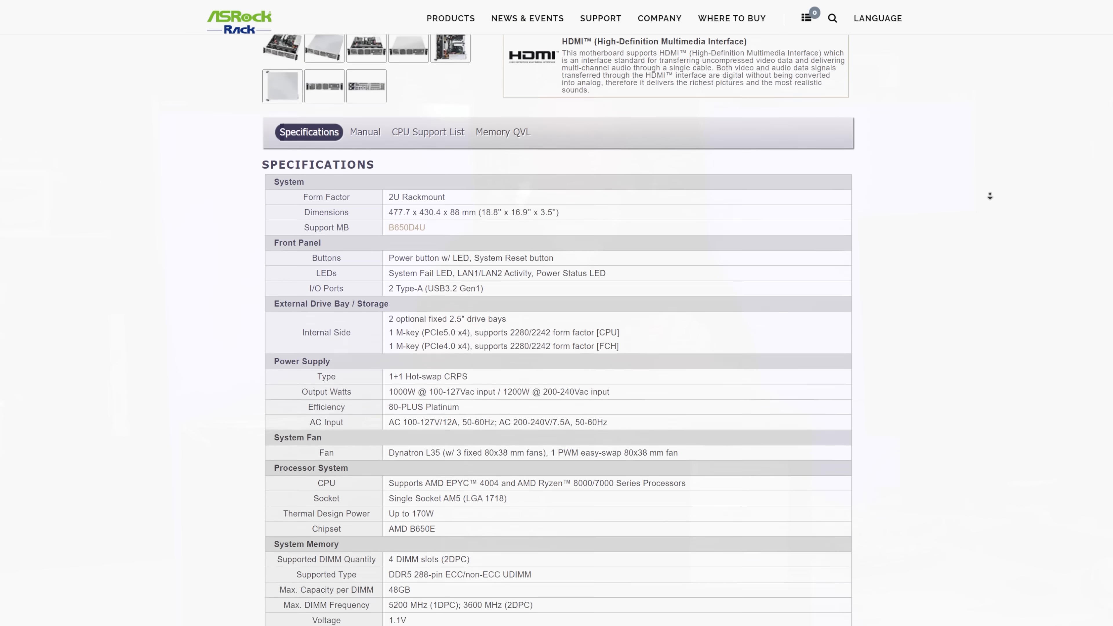
scroll(down, 3)
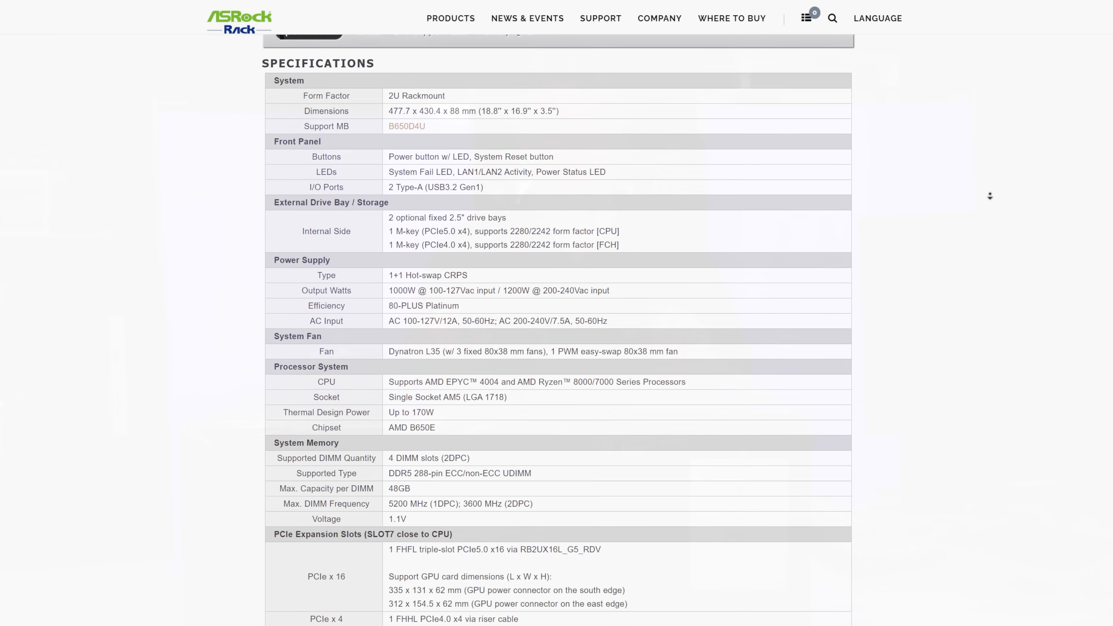
scroll(down, 3)
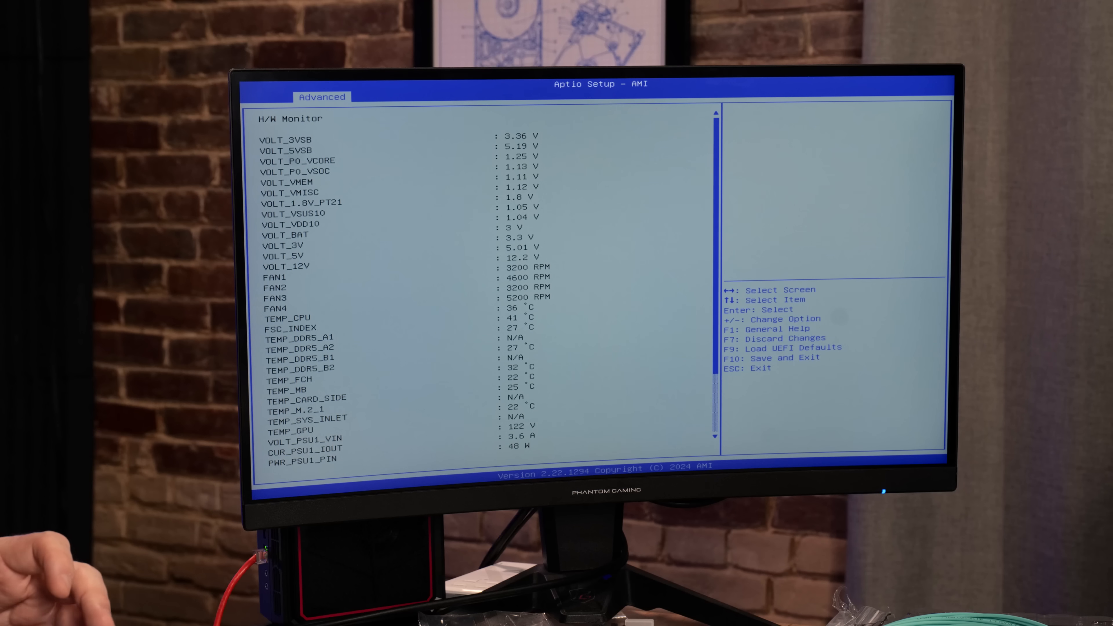
Scroll through the H/W Monitor readings before returning to the Advanced menu list
scroll(down, 3)
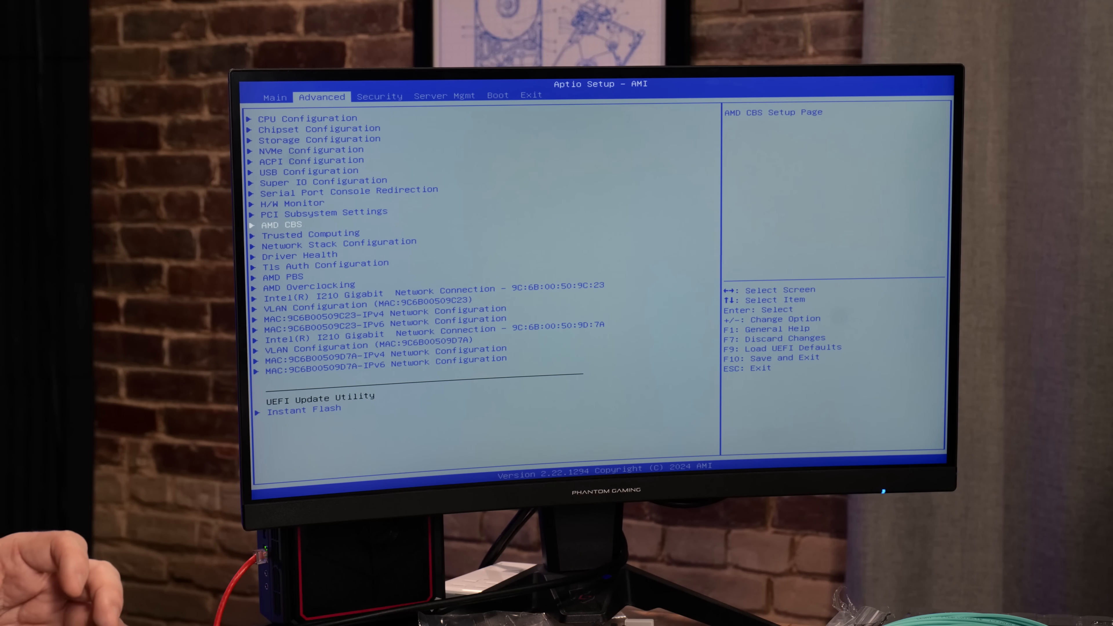
key(Down)
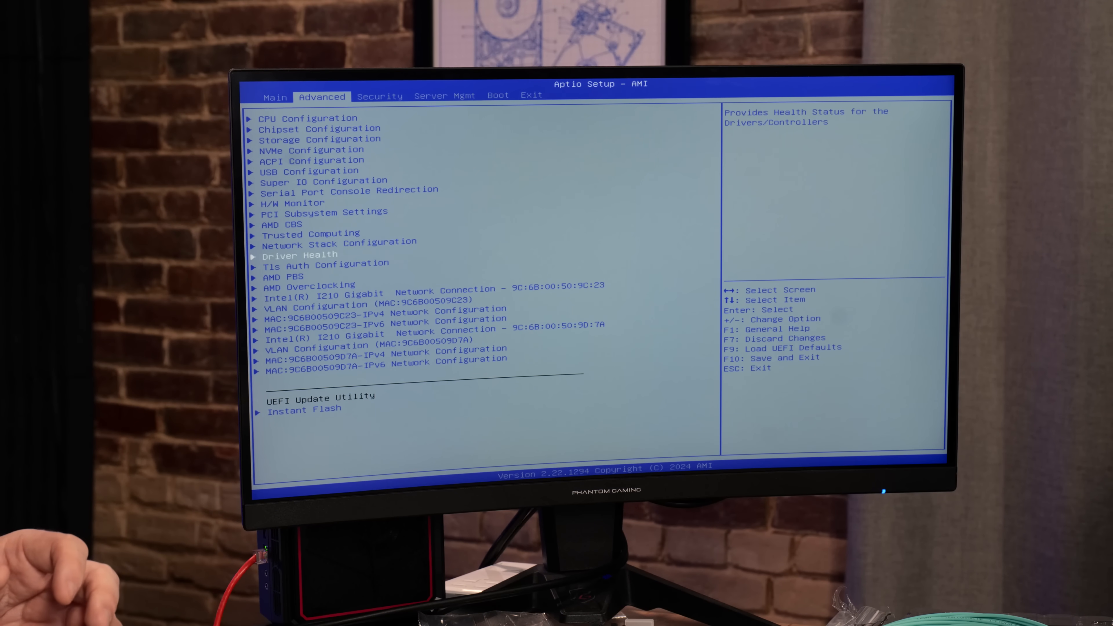
key(Up)
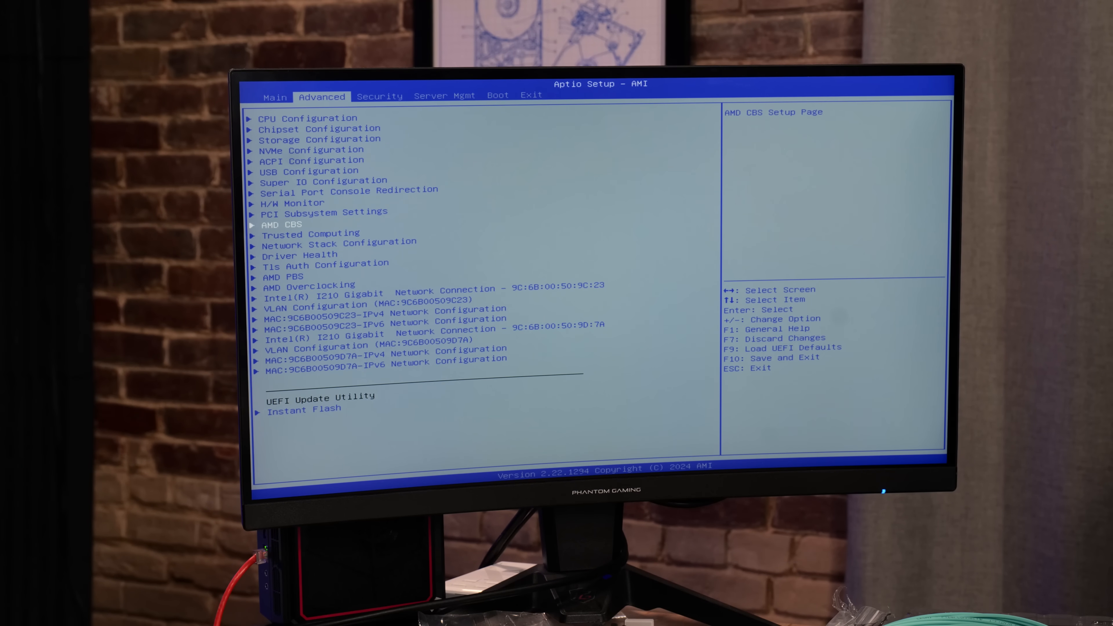
key(Down)
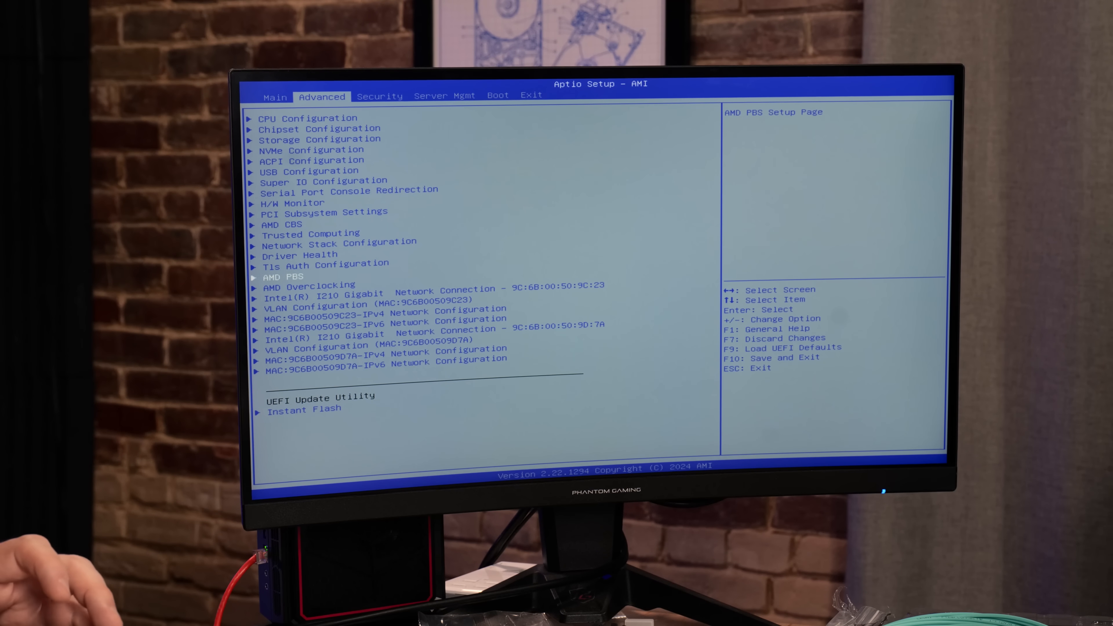
key(Return)
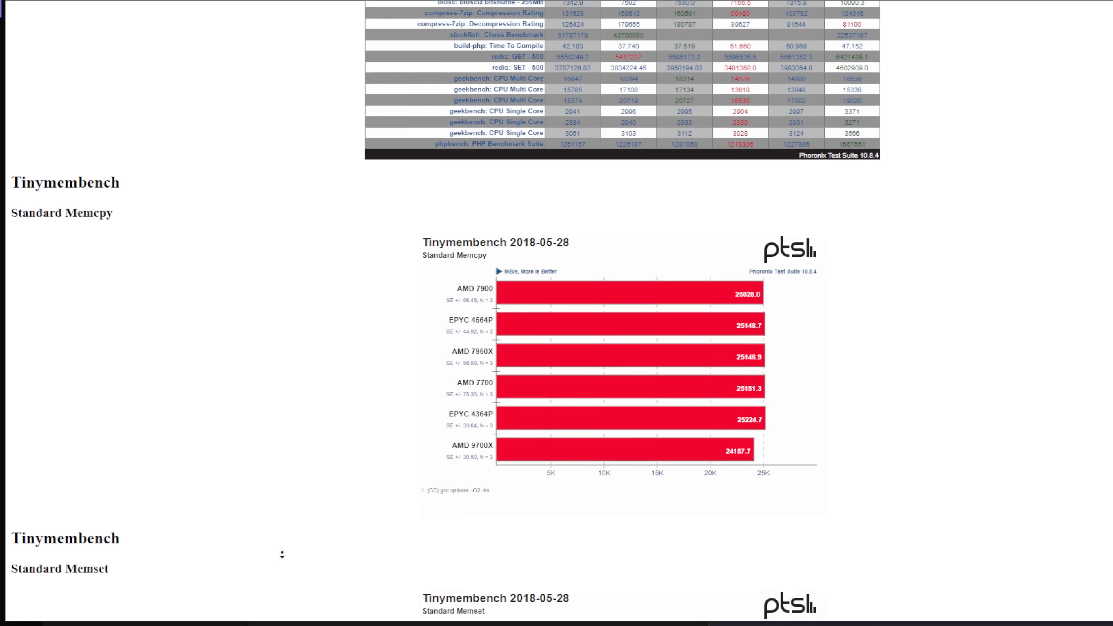
Scroll the results page down through the Redis GET and SET benchmark charts
scroll(down, 3)
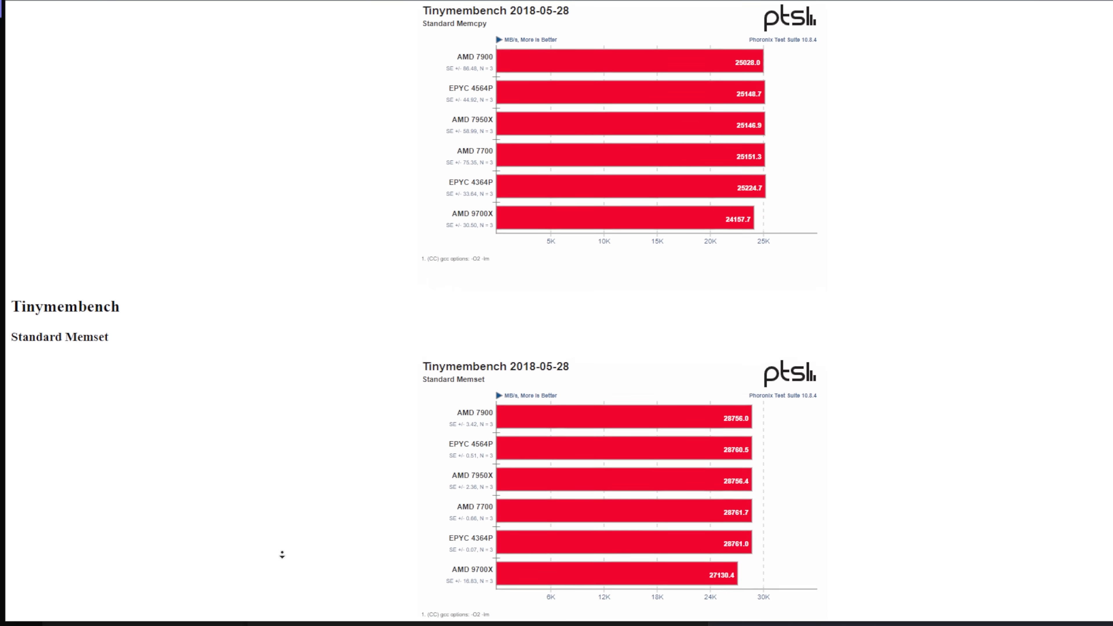
scroll(down, 3)
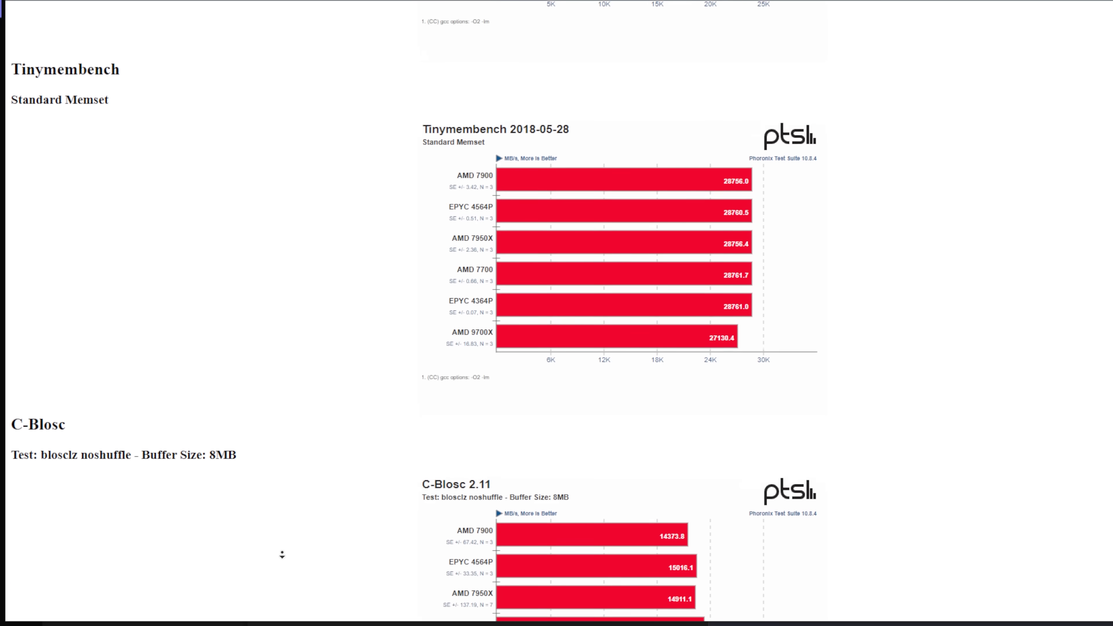
scroll(down, 3)
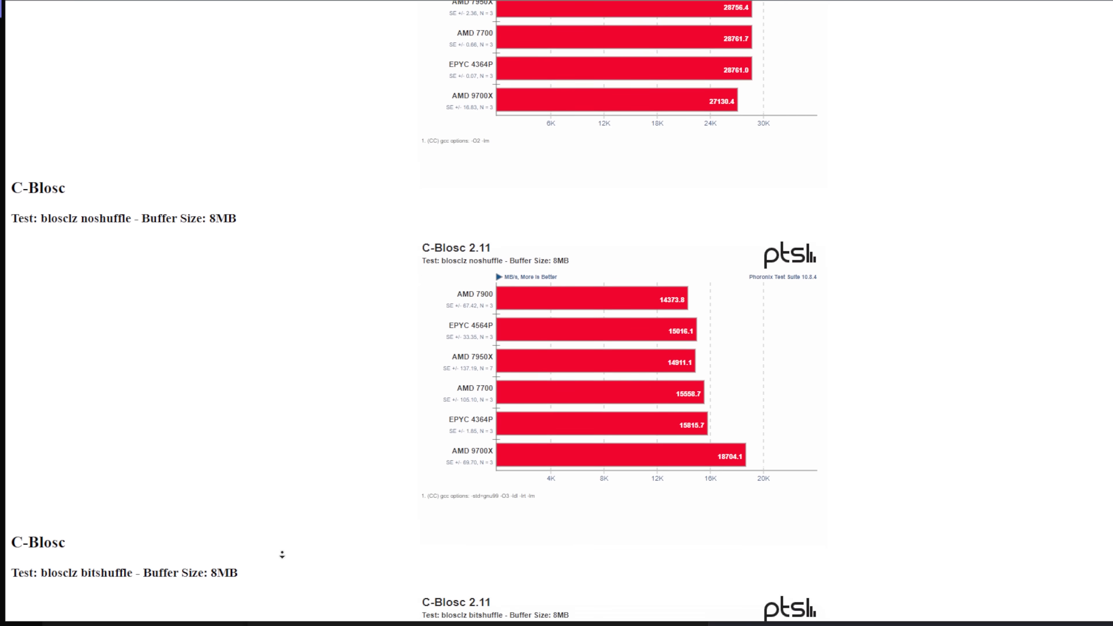
scroll(down, 3)
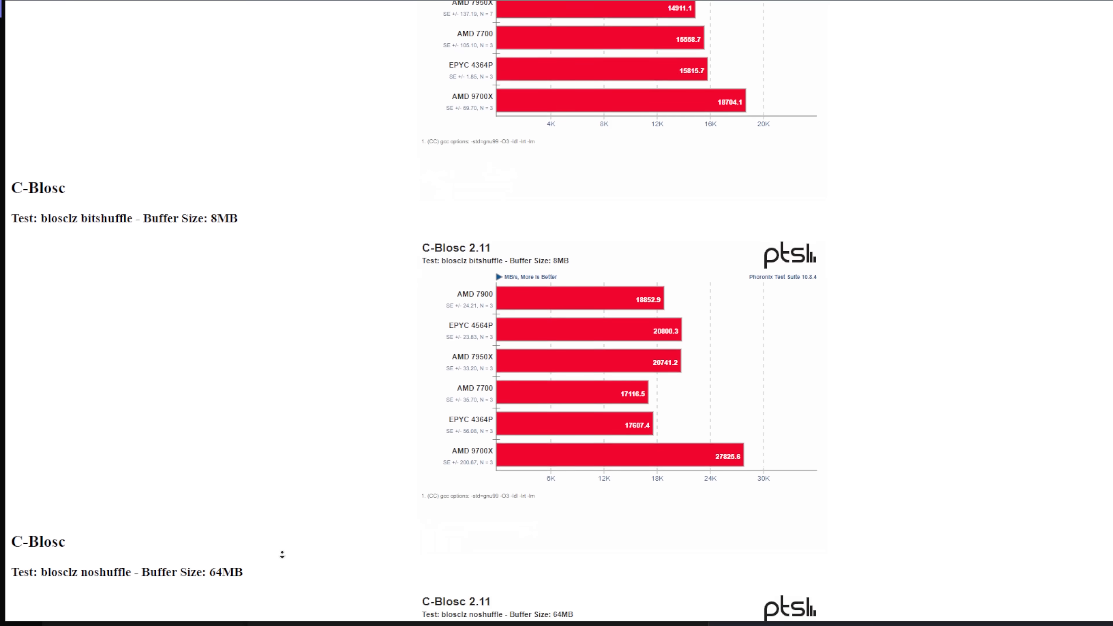
scroll(down, 3)
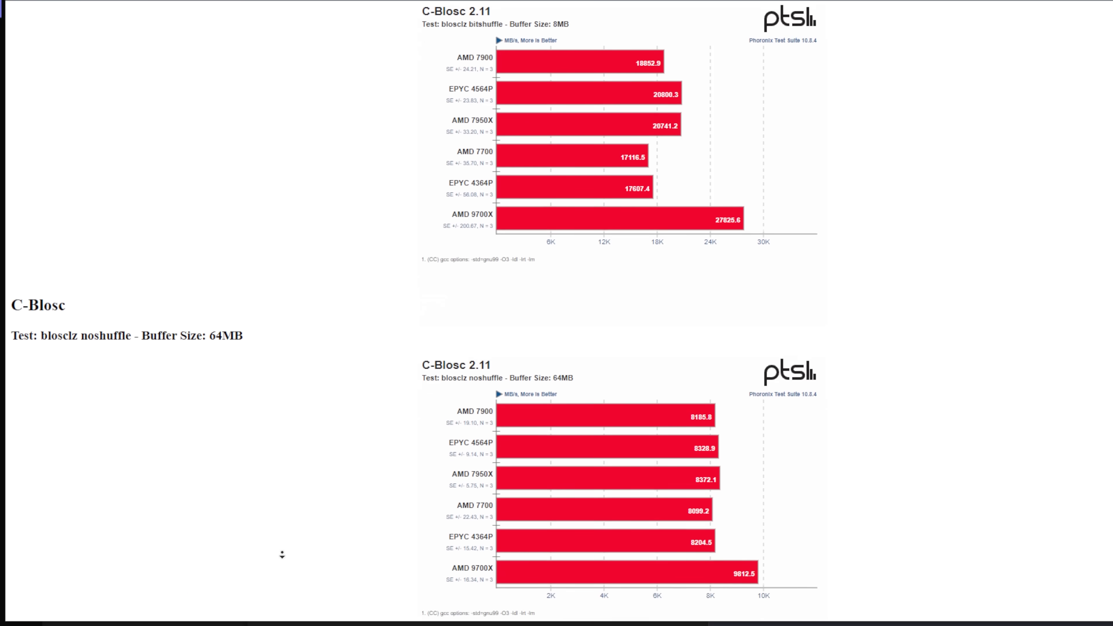
scroll(down, 3)
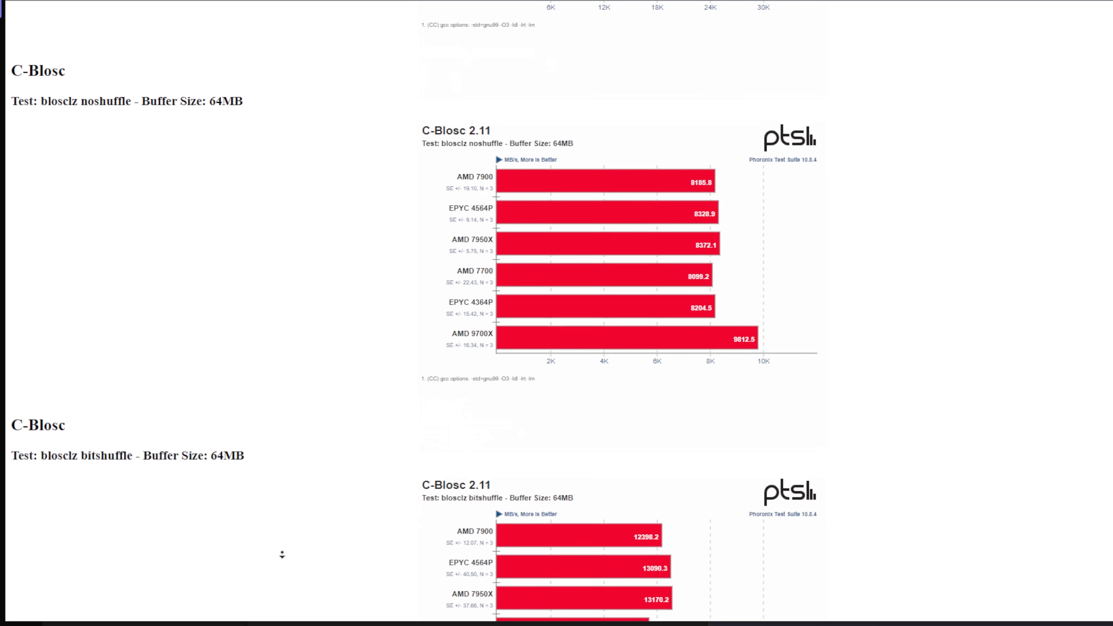
scroll(down, 3)
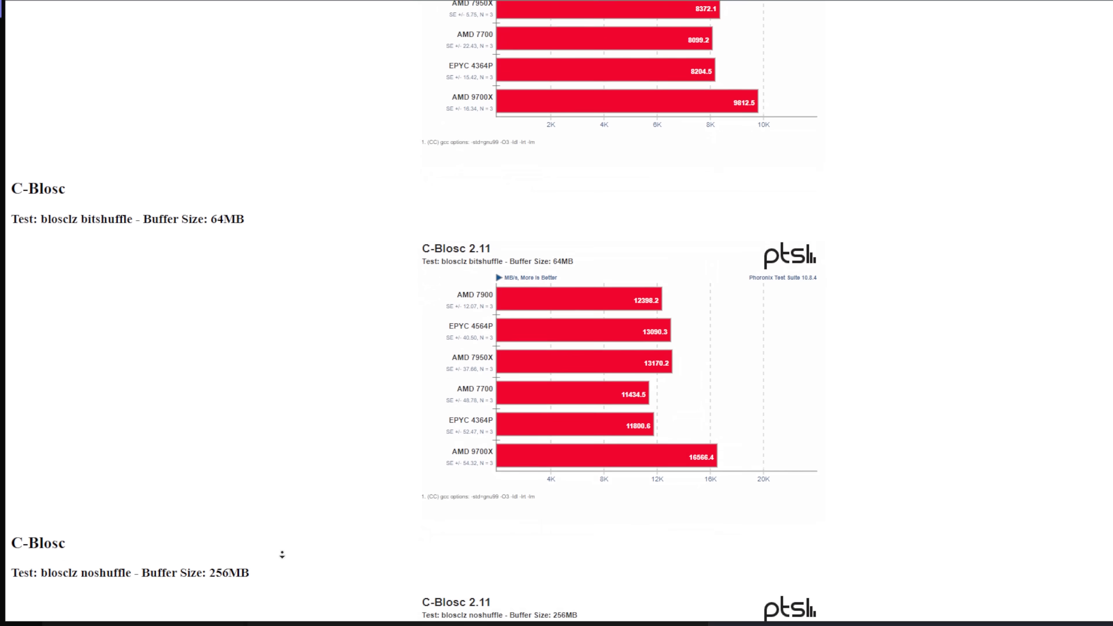
scroll(down, 3)
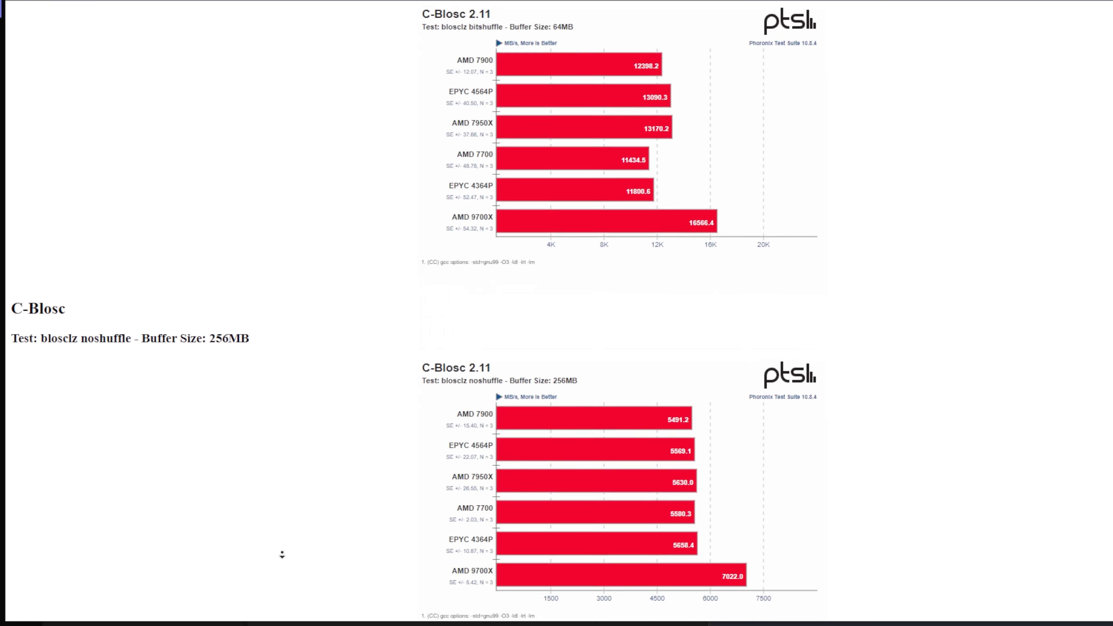
scroll(down, 3)
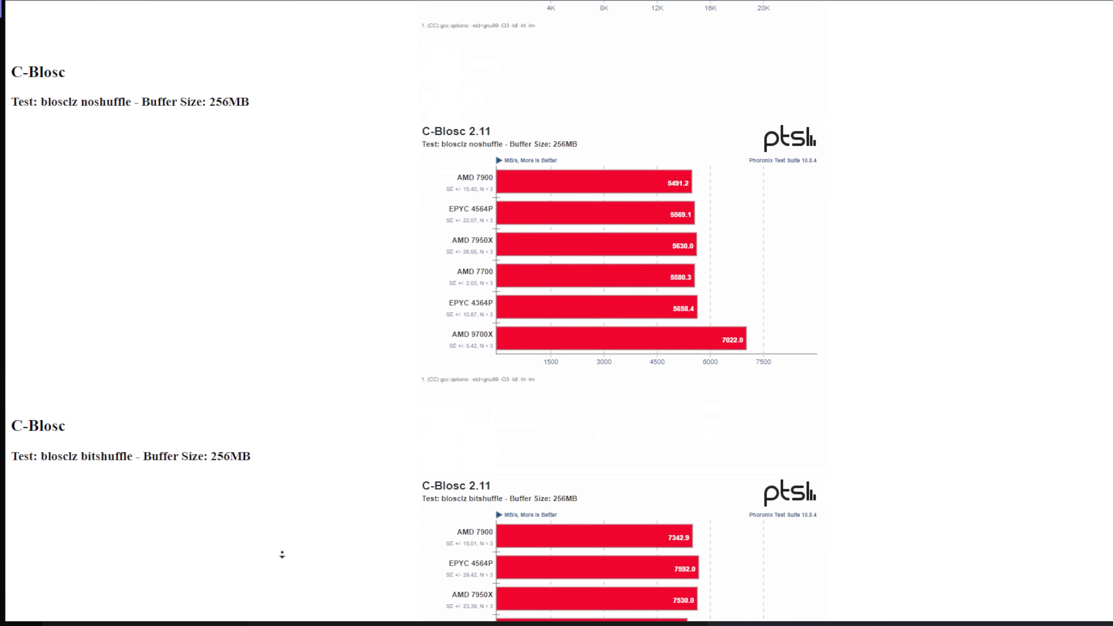
scroll(down, 3)
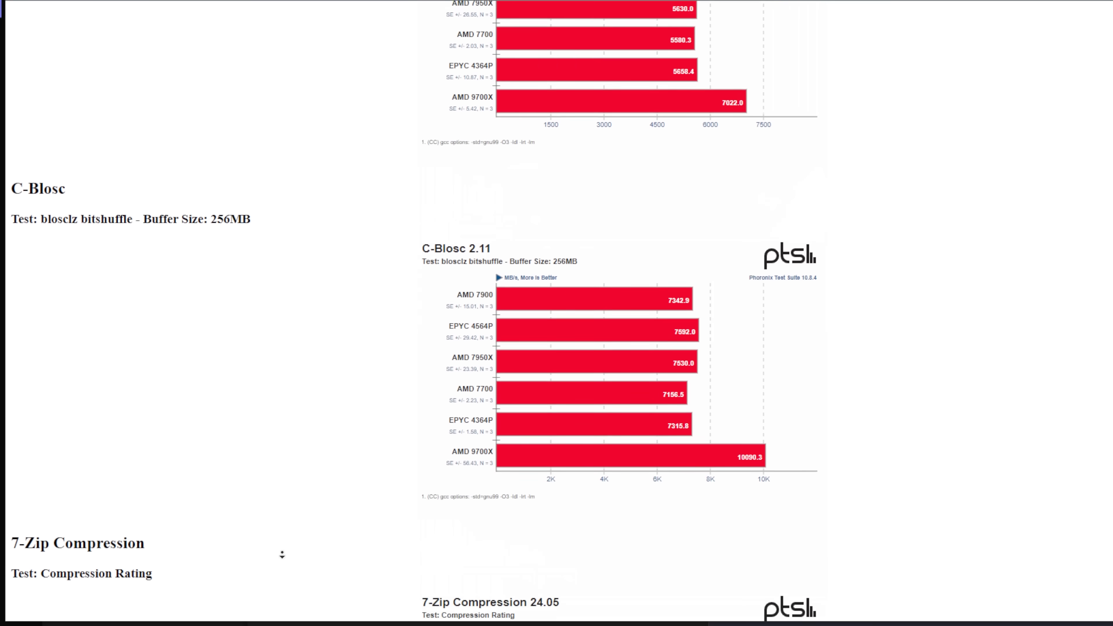
scroll(down, 3)
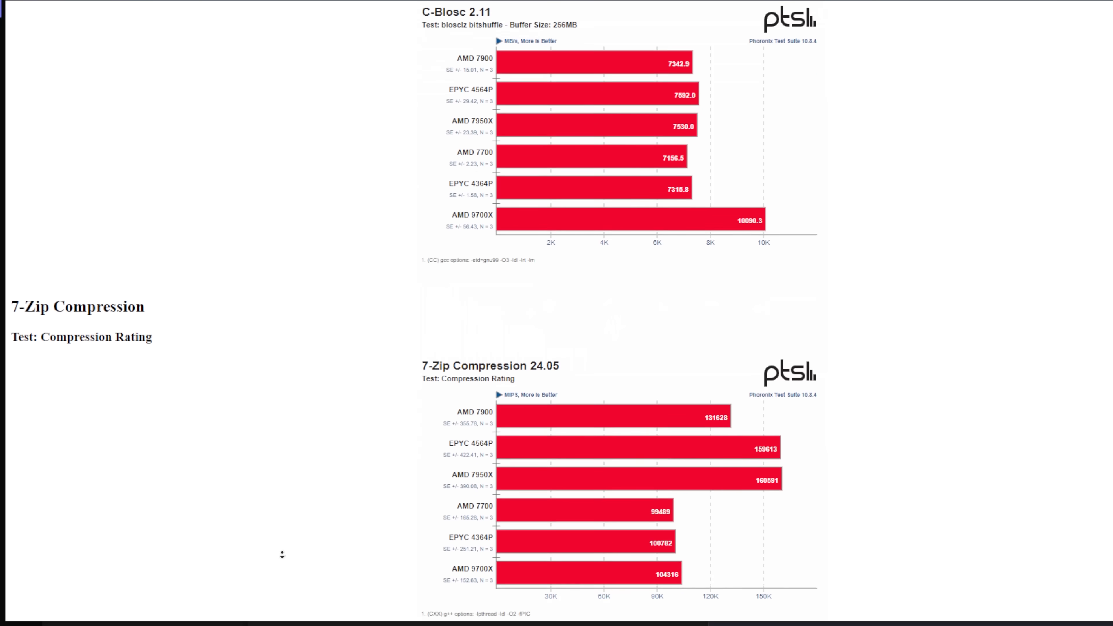
Continue scrolling down to the Geekbench 6.1 CPU Multi Core result charts
scroll(down, 3)
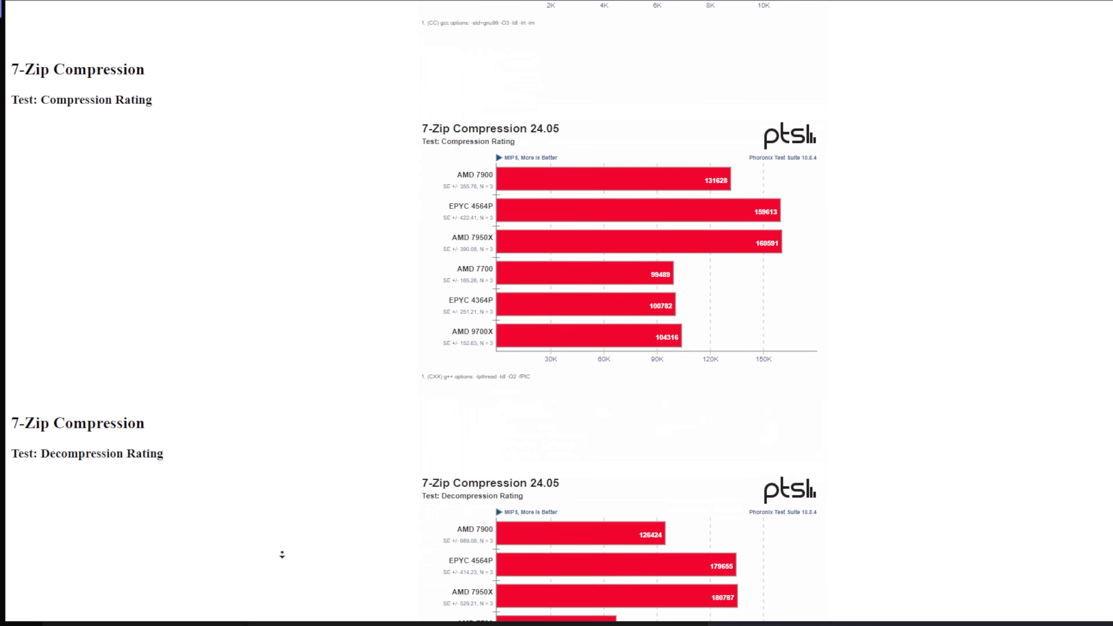
scroll(down, 3)
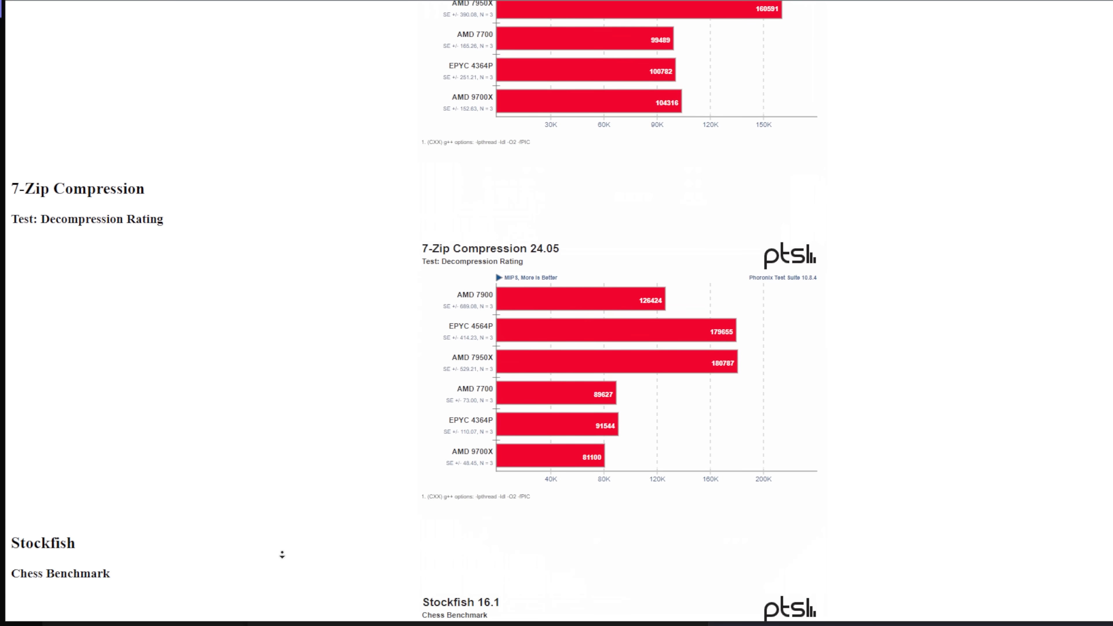
scroll(down, 3)
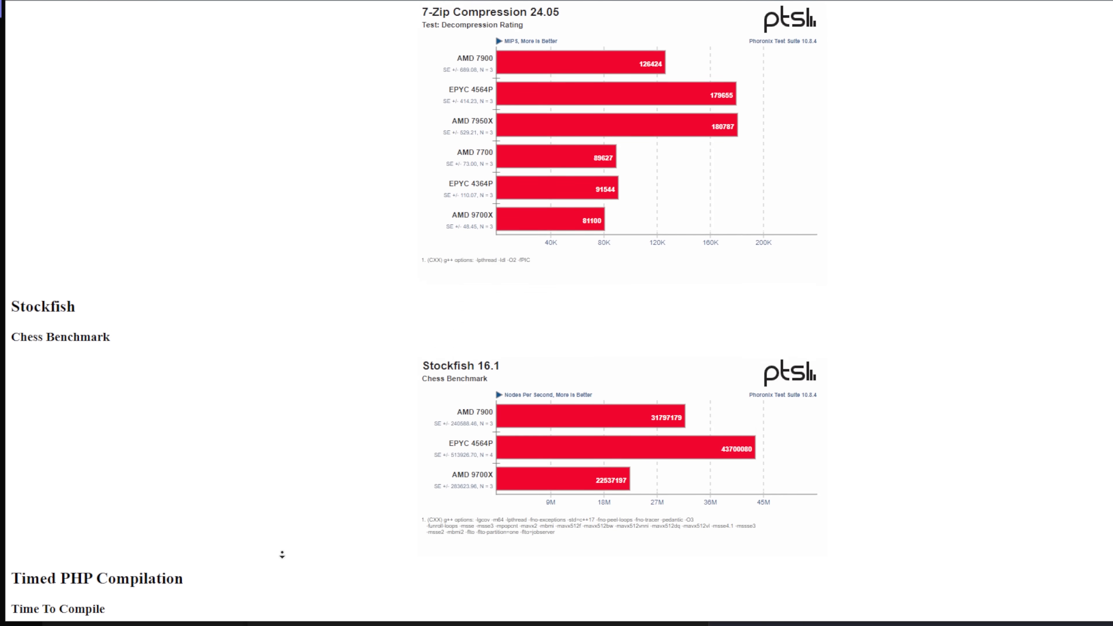
scroll(down, 3)
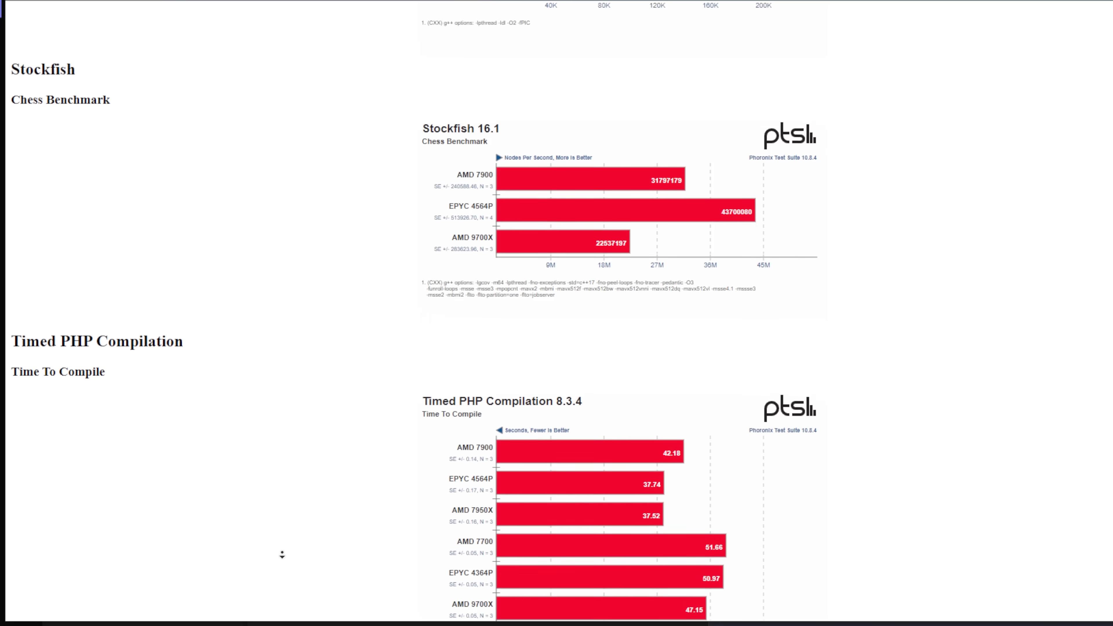
scroll(down, 3)
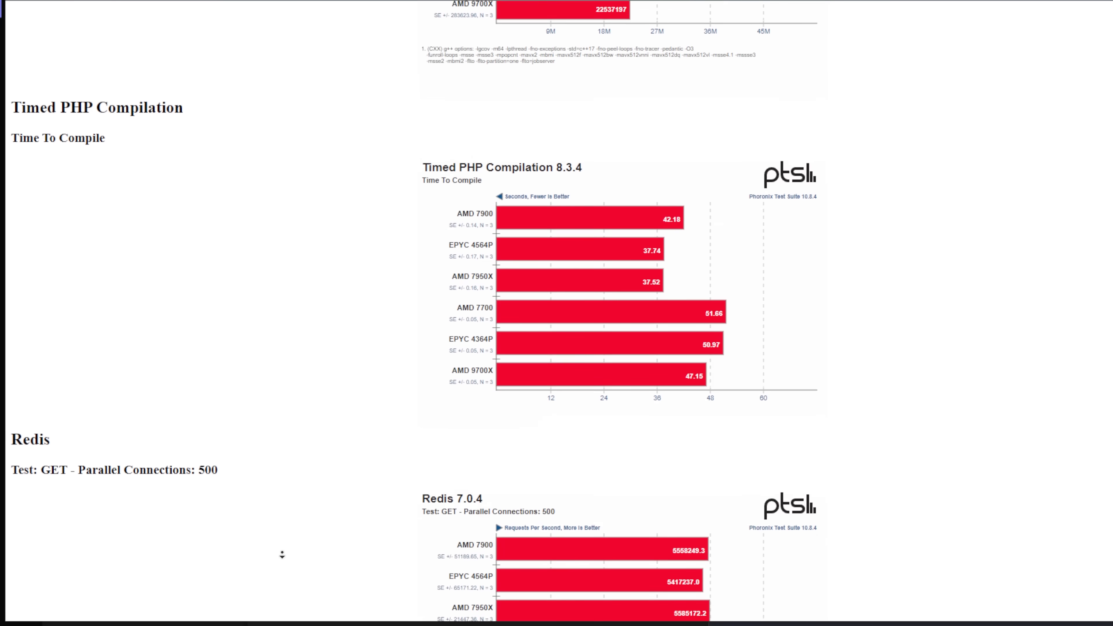
scroll(down, 3)
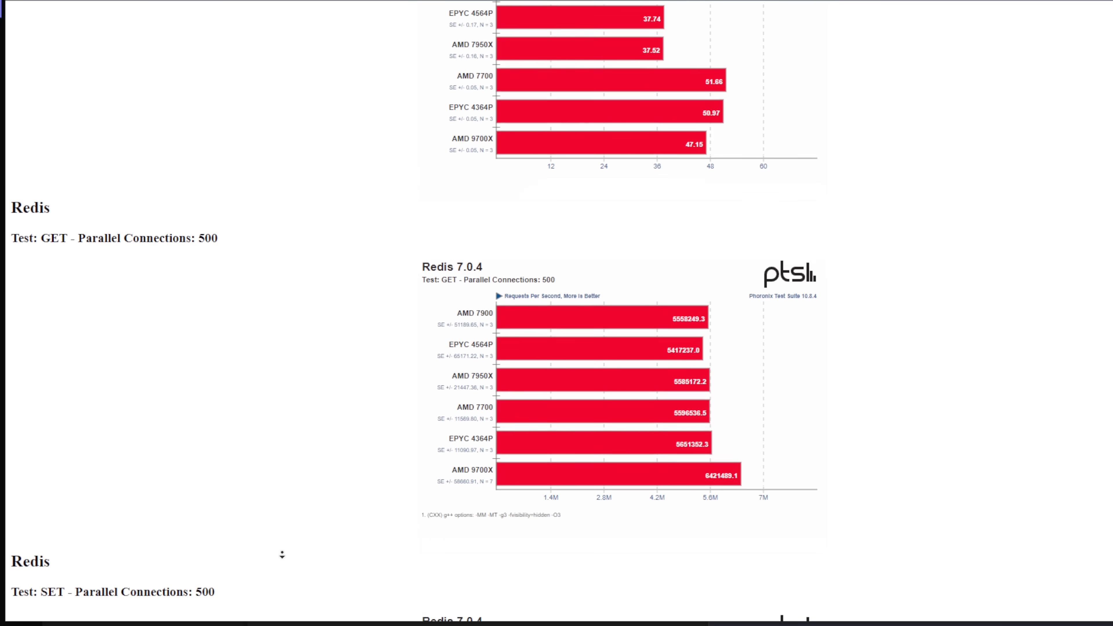
scroll(down, 3)
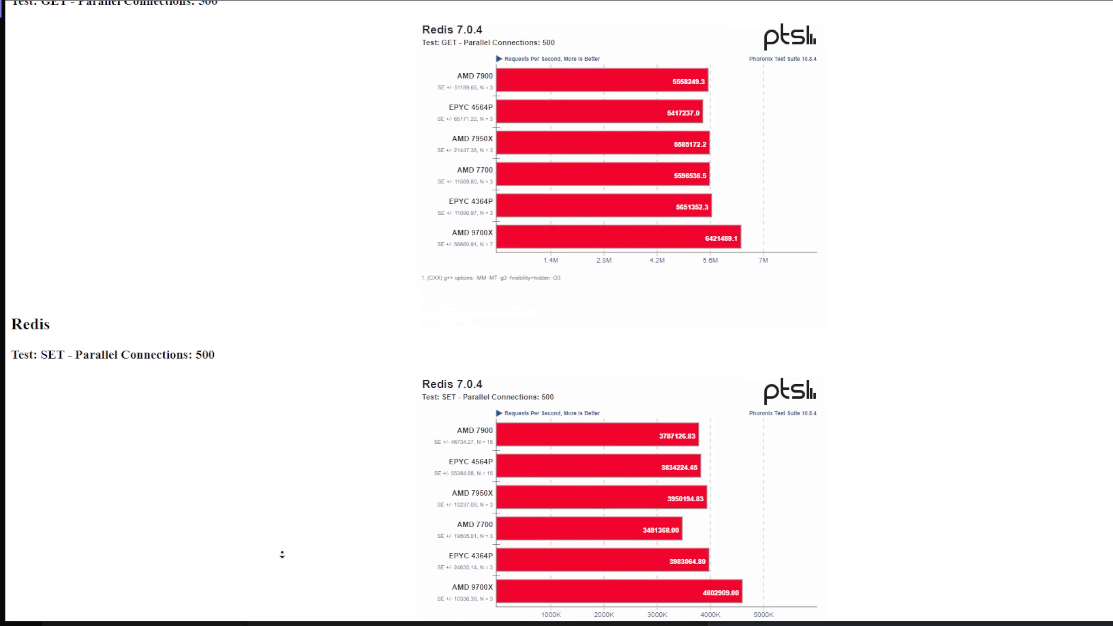
scroll(down, 3)
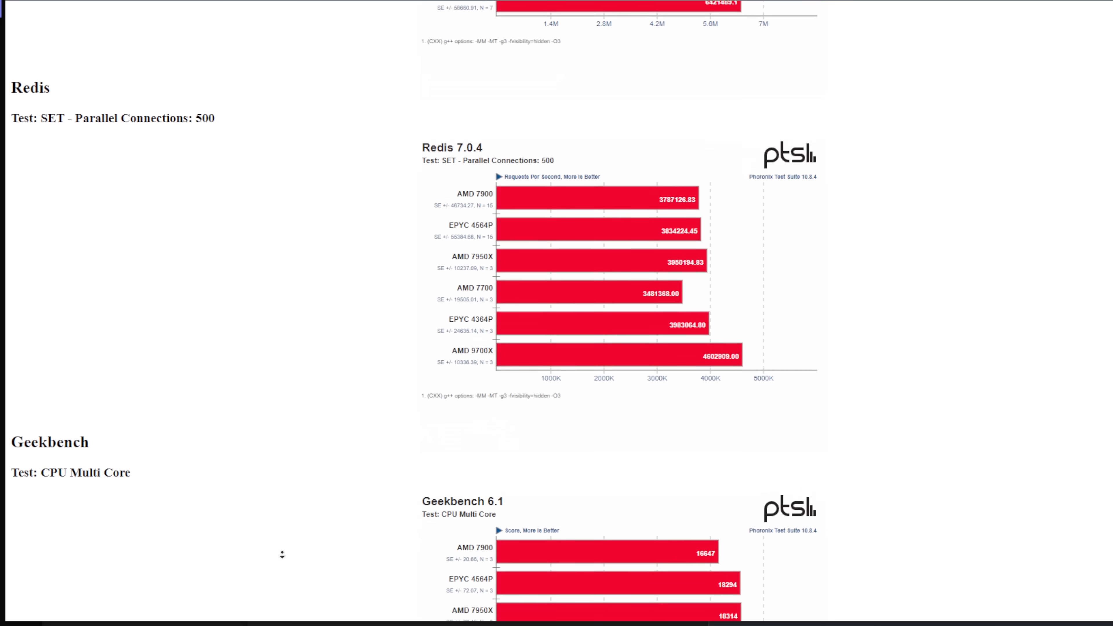
scroll(down, 3)
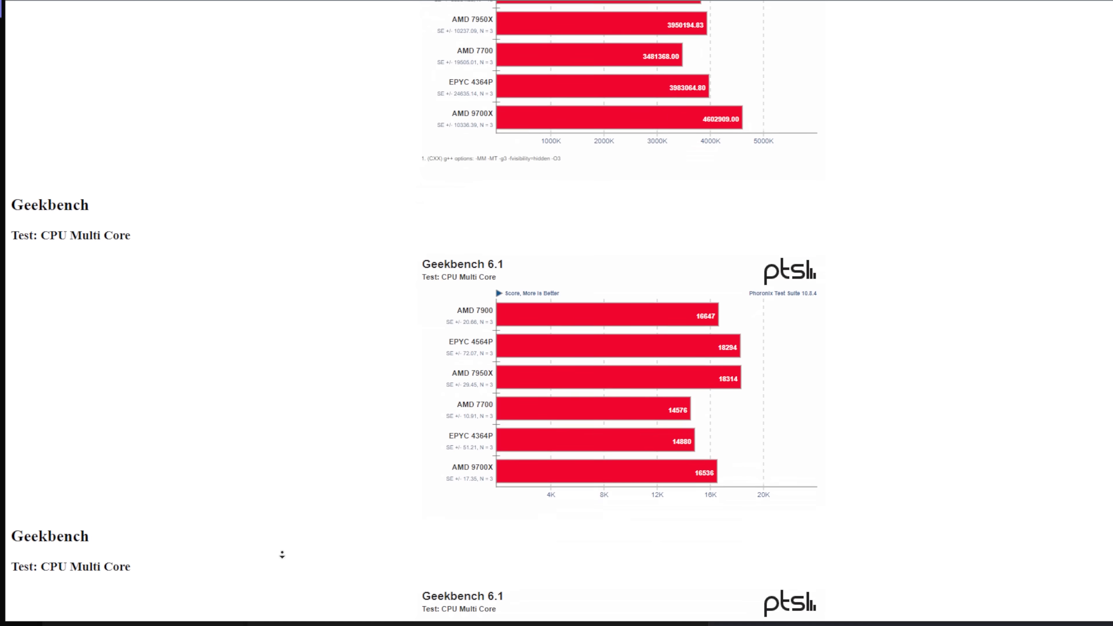
scroll(down, 3)
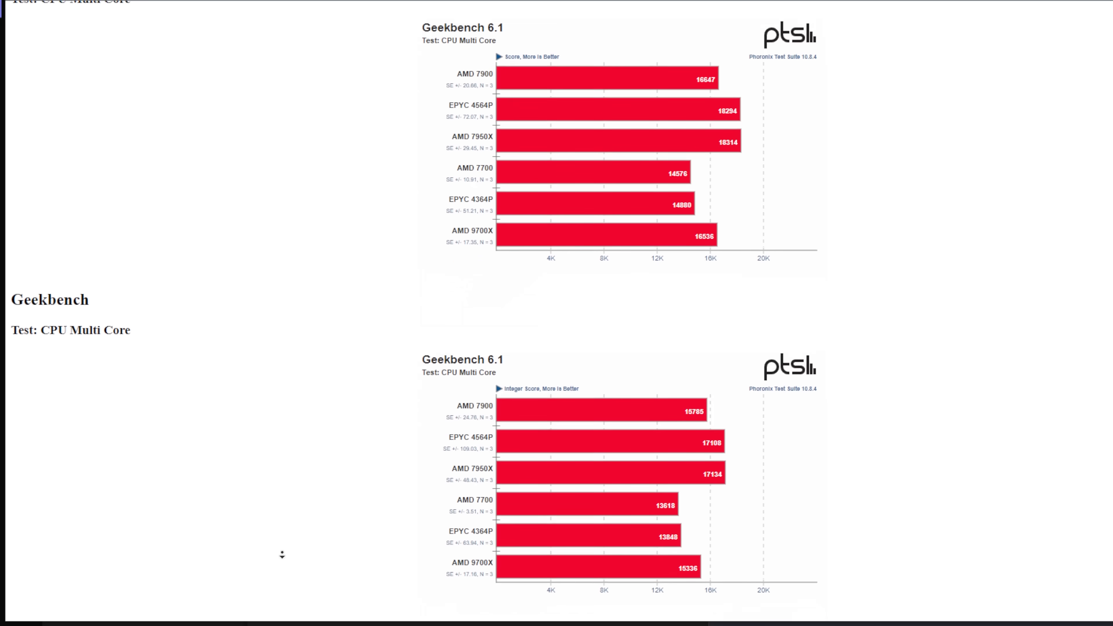
scroll(down, 3)
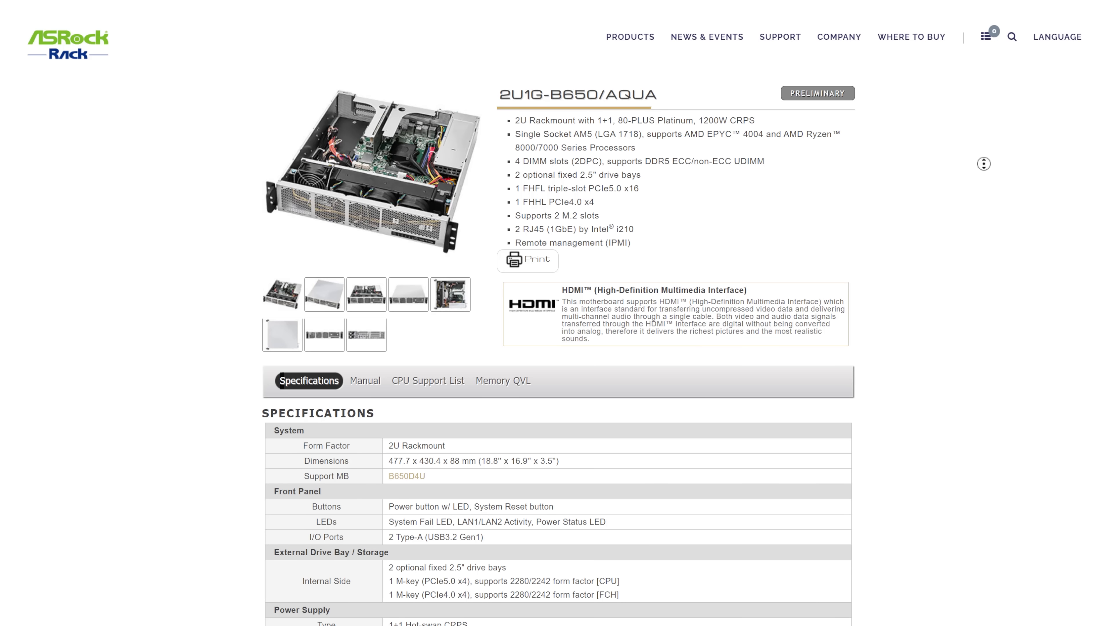
Scroll the specifications table down through rear I/O, BIOS, hardware monitor and environment rows
scroll(down, 3)
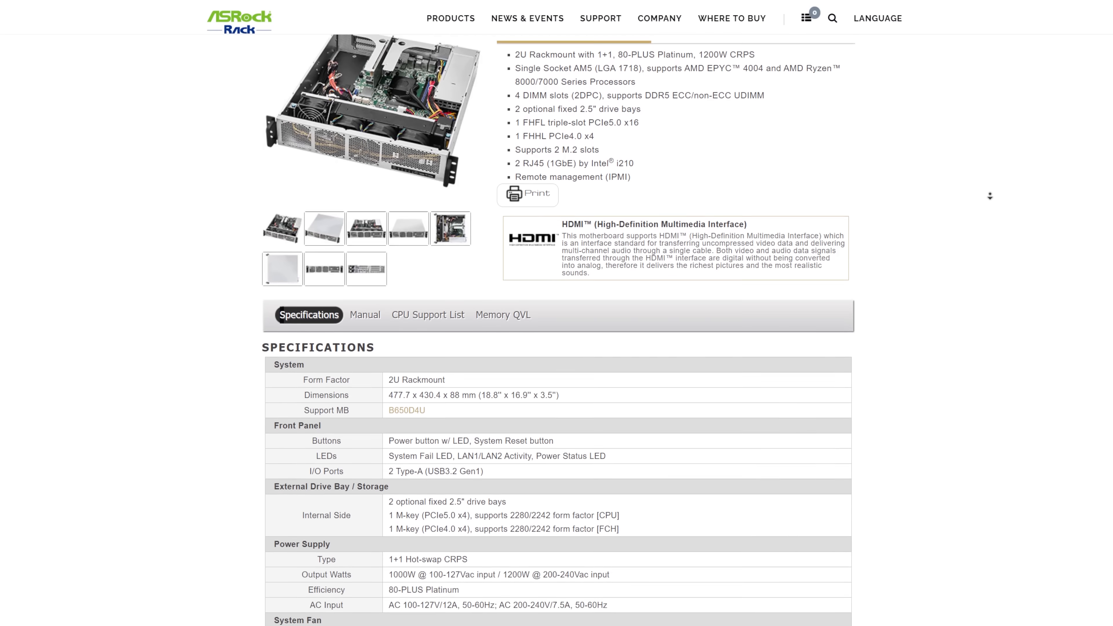
scroll(down, 3)
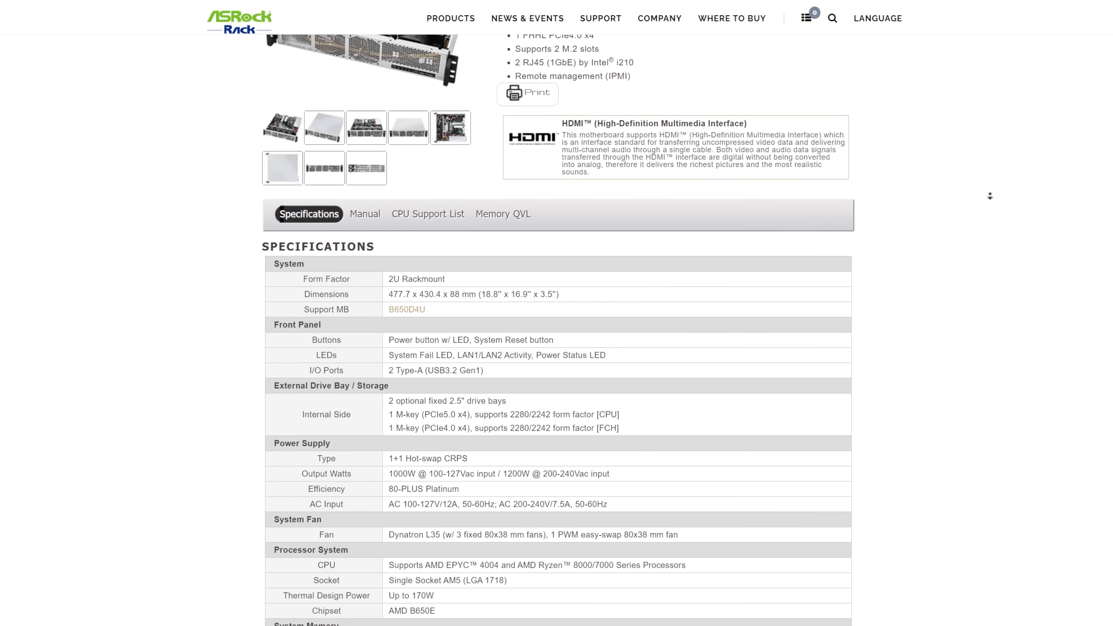
scroll(down, 3)
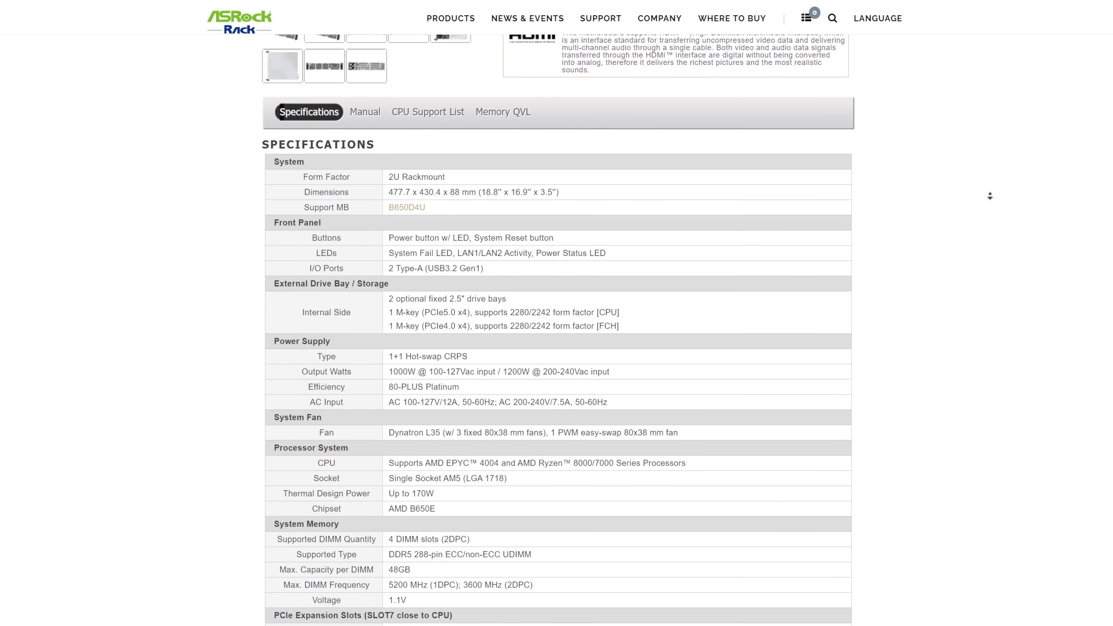
scroll(down, 3)
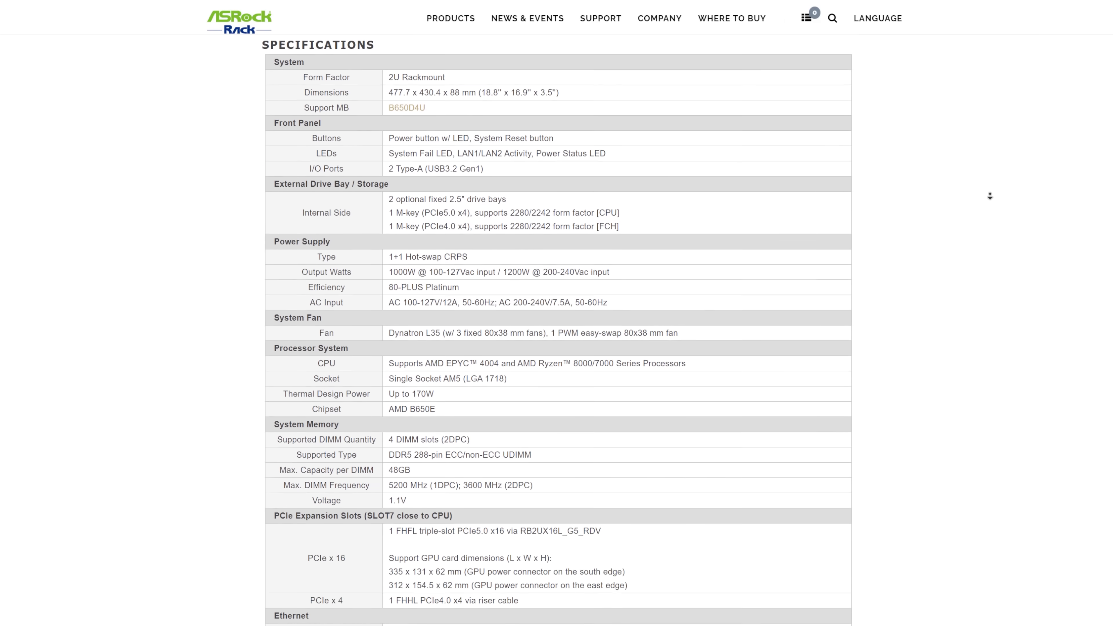
scroll(down, 3)
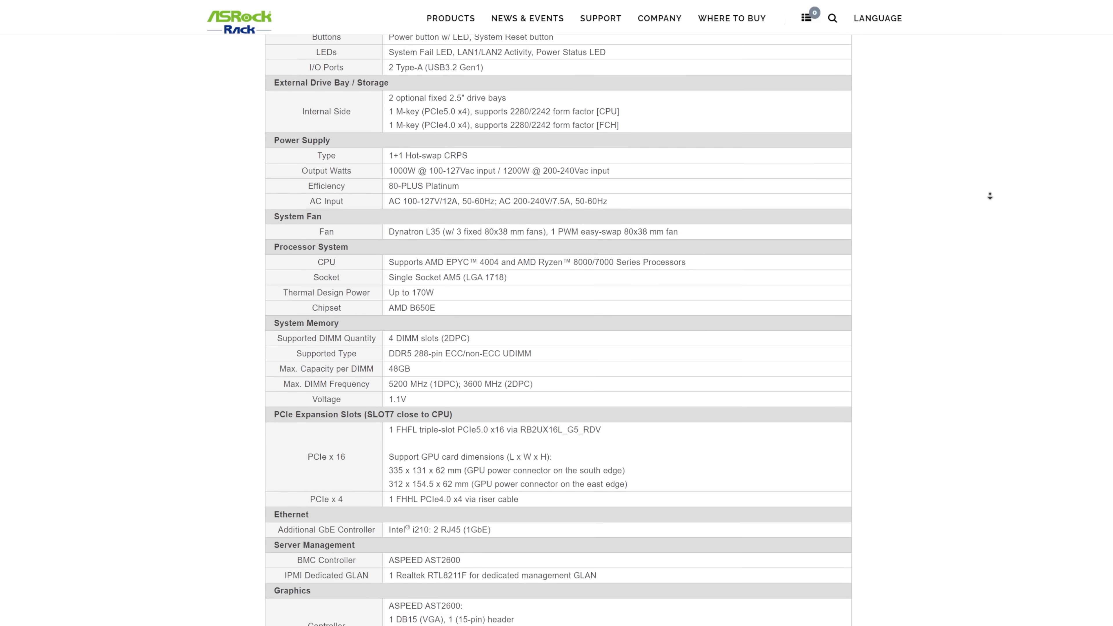
scroll(down, 3)
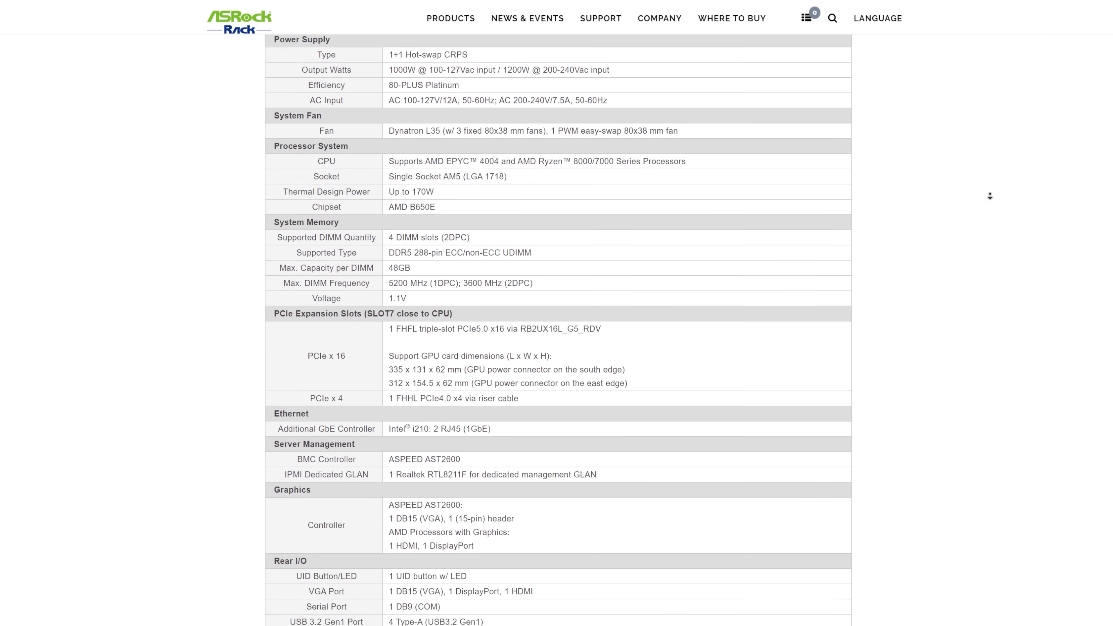
scroll(down, 3)
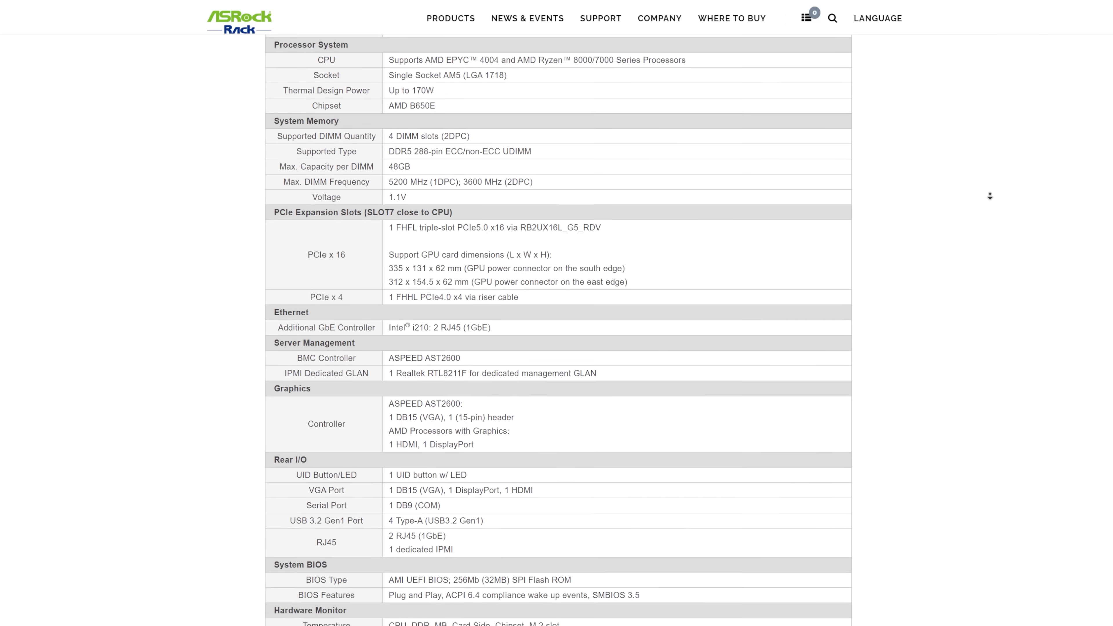
scroll(down, 3)
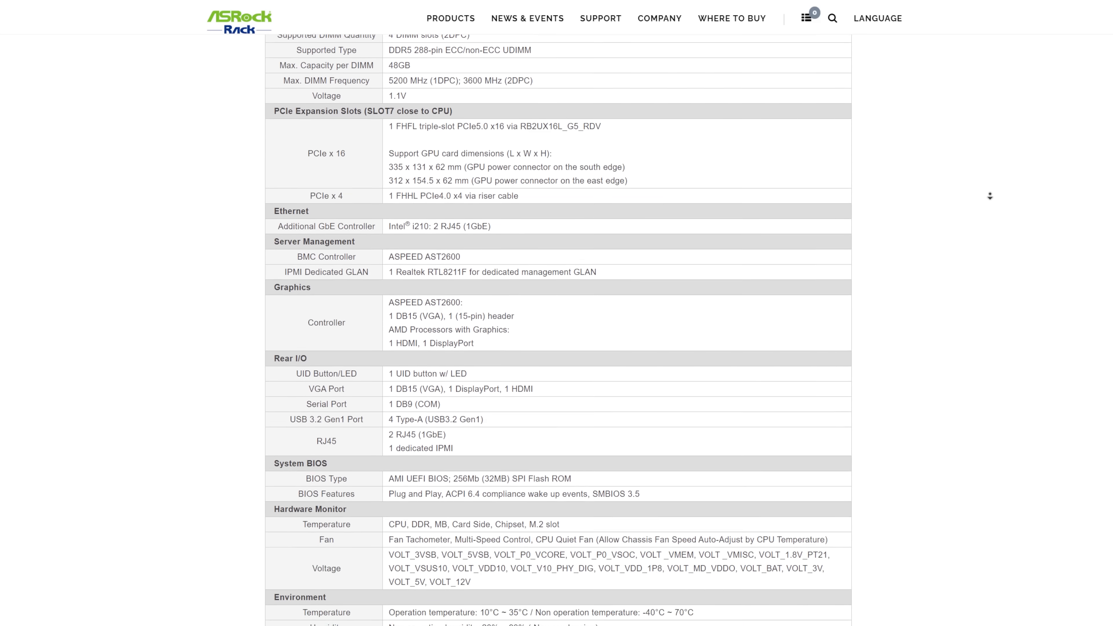